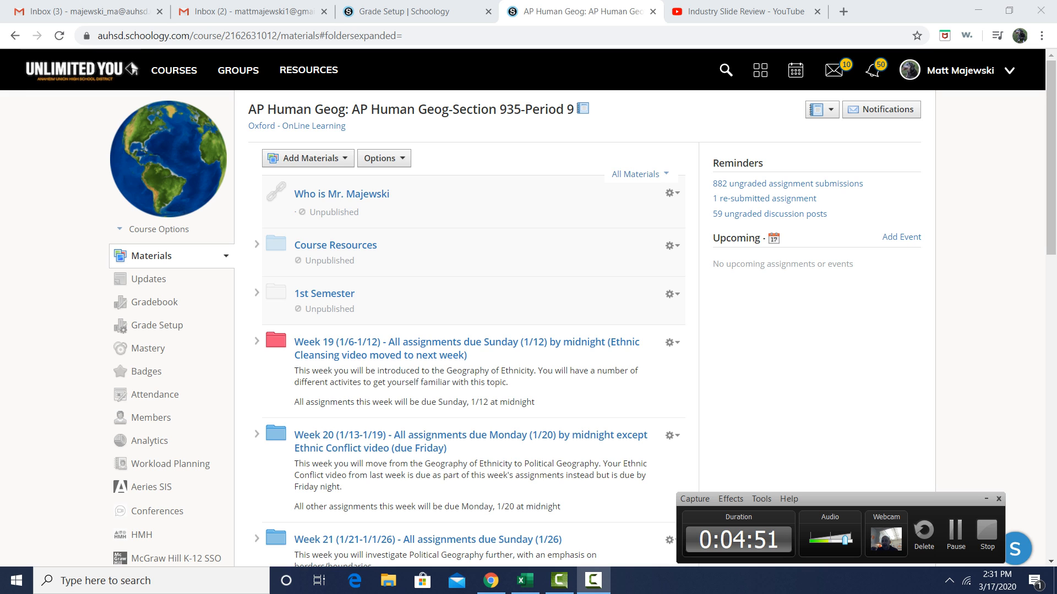
Expand the Week 29 folder on the AP Human Geography Materials page, then collapse it again
scroll(down, 3)
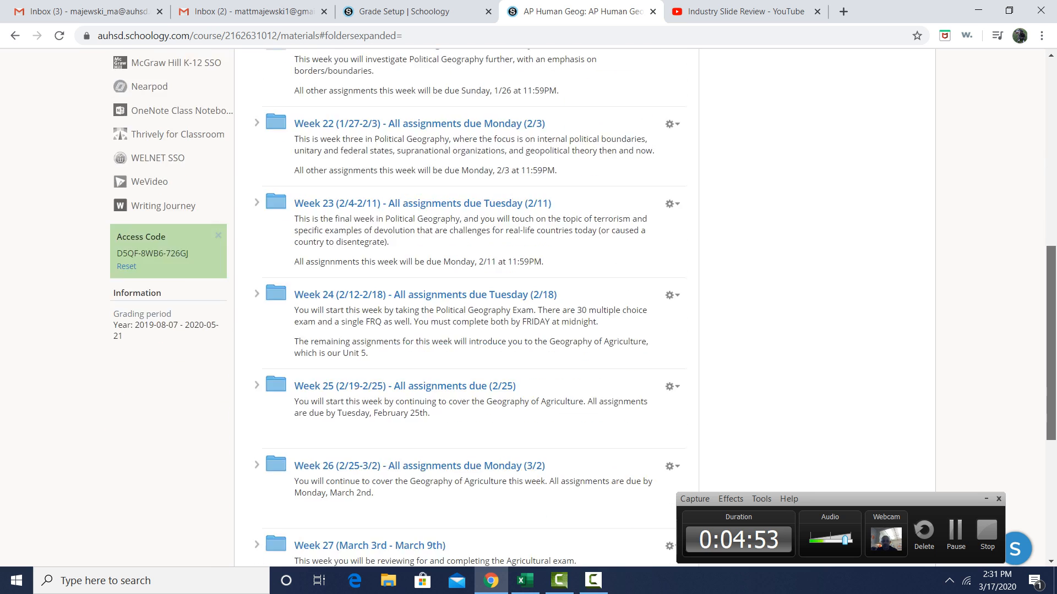
scroll(down, 3)
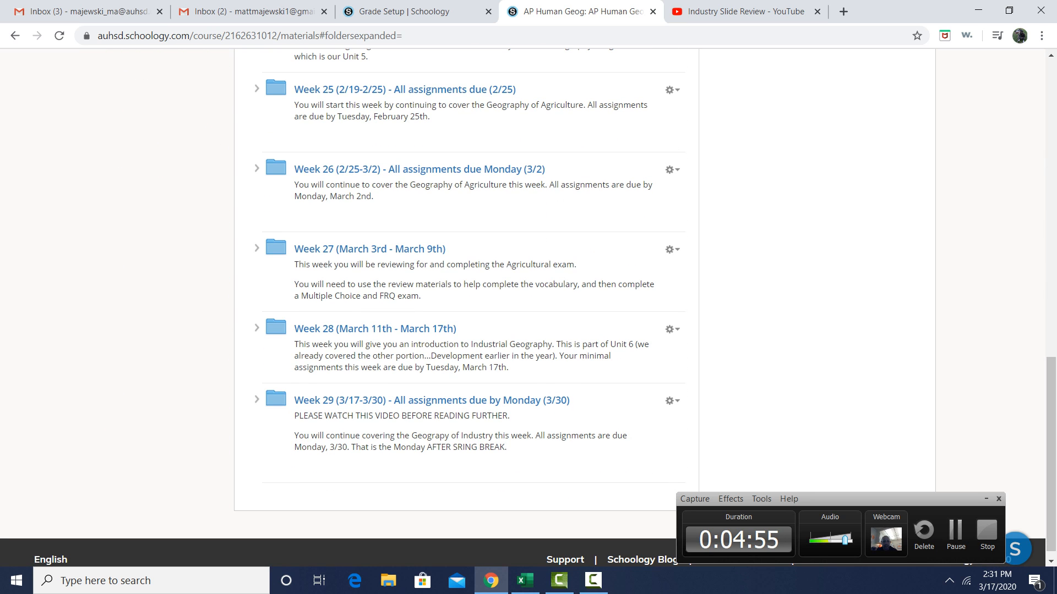
click(256, 400)
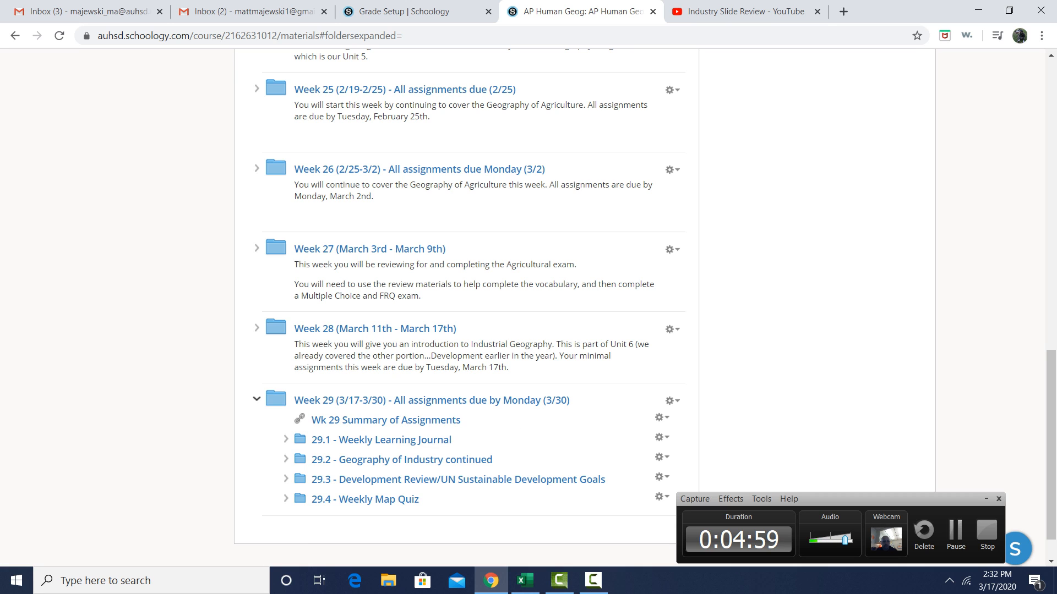
click(255, 399)
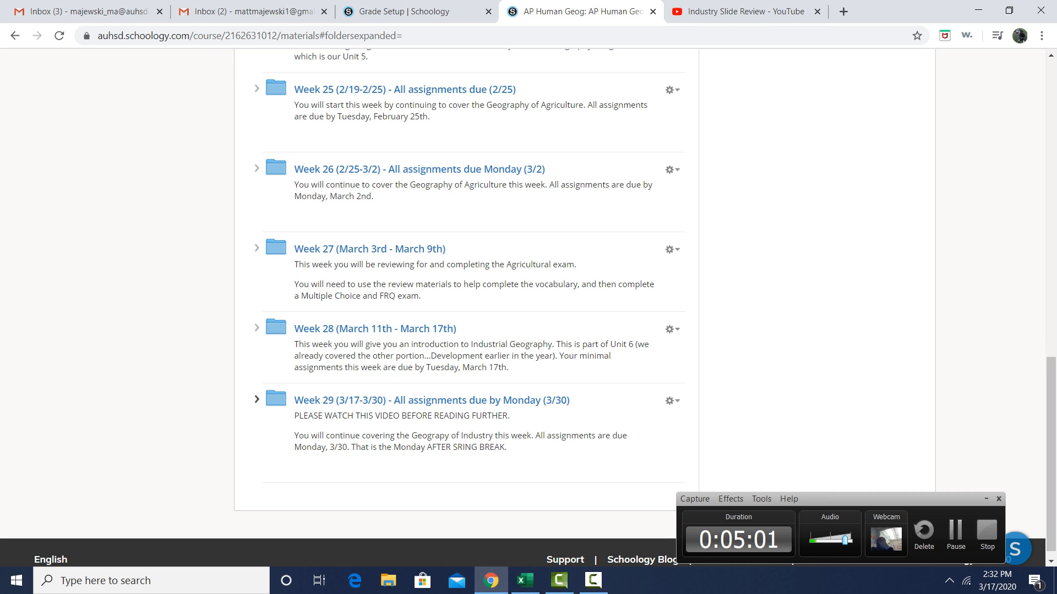